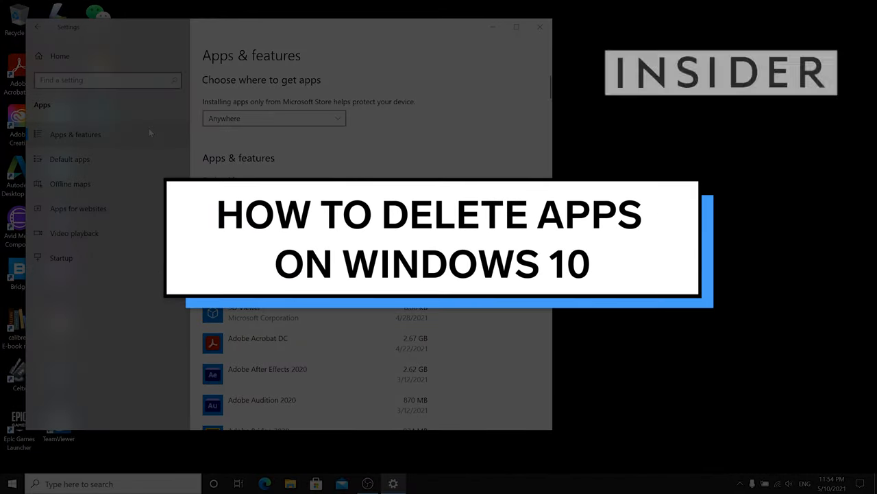
# - Open Windows Settings from the Start menu's Settings gear
pyautogui.click(539, 26)
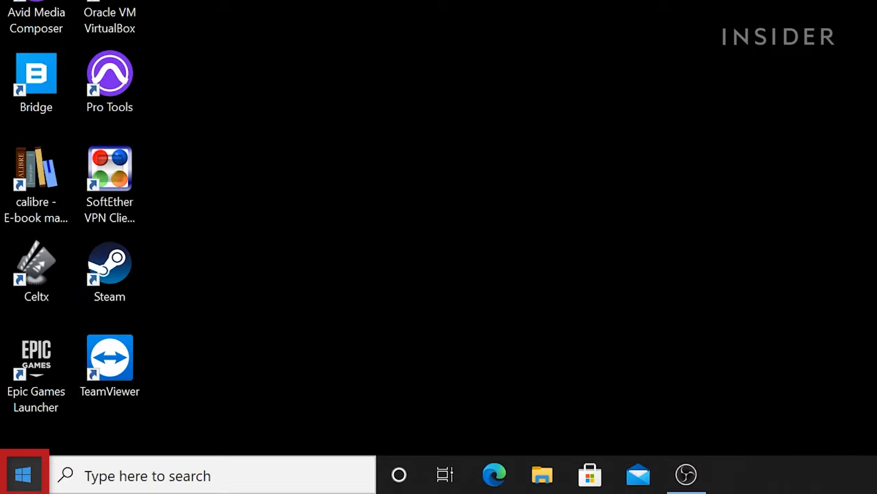
pyautogui.click(25, 468)
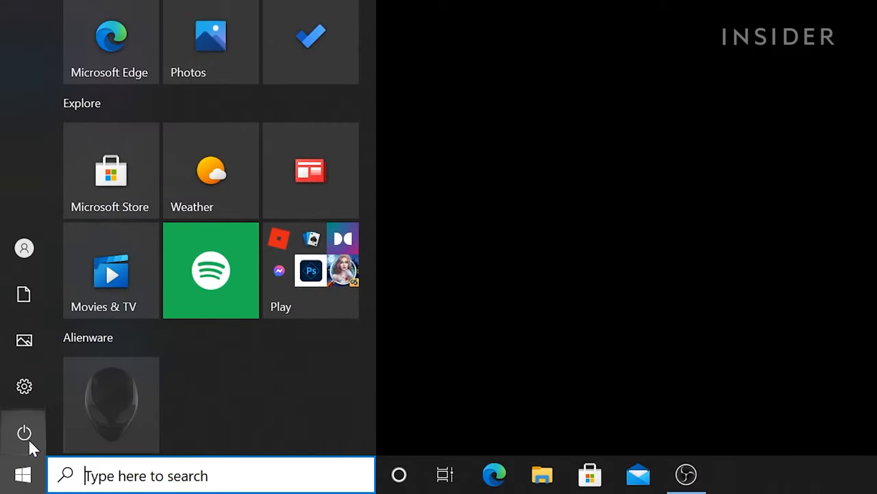
pyautogui.moveTo(35, 397)
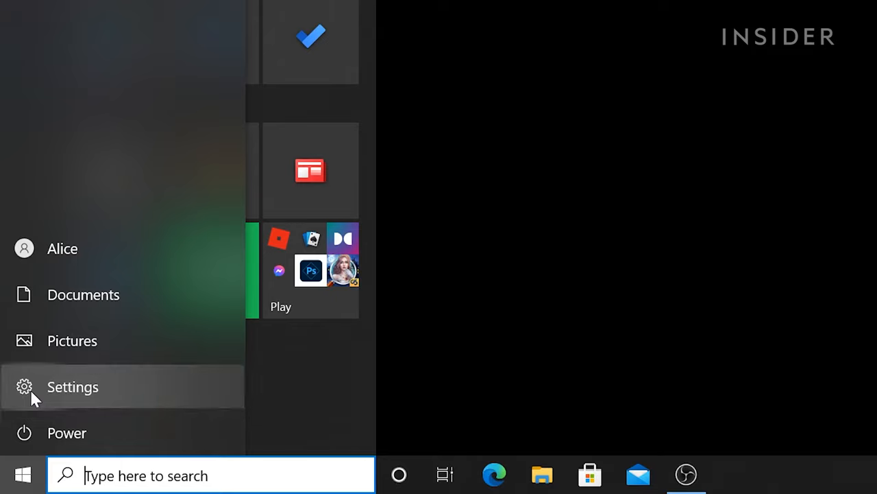
pyautogui.click(72, 387)
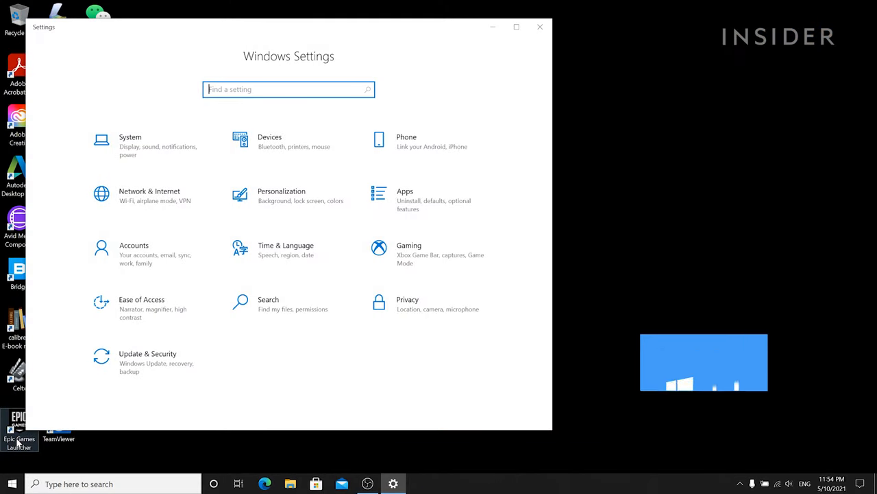
# - Open Settings with Win+I and reach the Apps & features list near Voice Recorder and WeChat
pyautogui.press('Win+I')
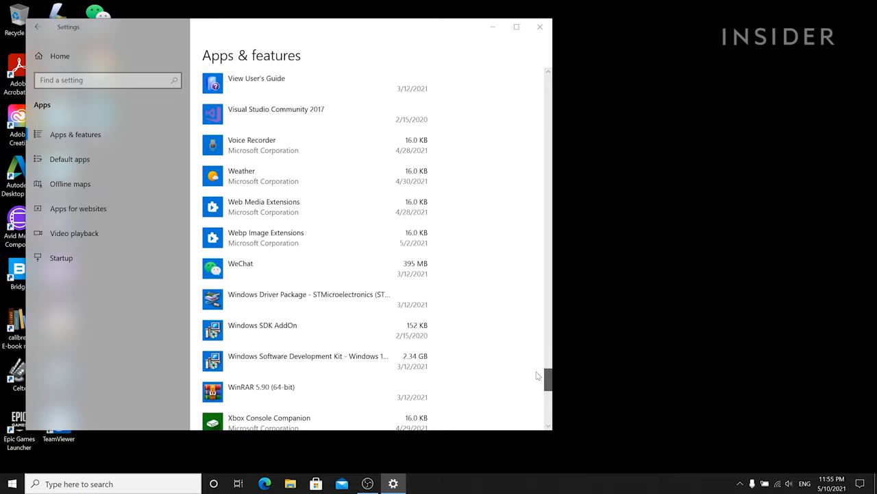
# - Uninstall Voice Recorder and its data from the apps list
pyautogui.click(251, 144)
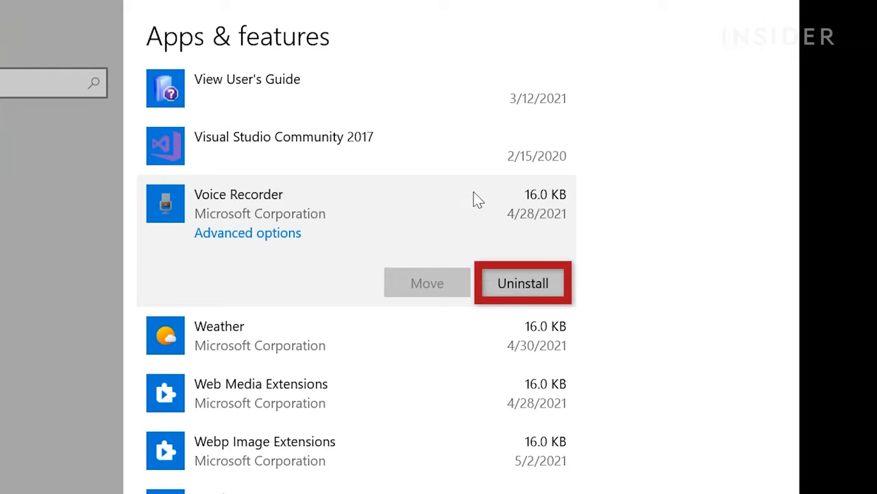
pyautogui.click(523, 283)
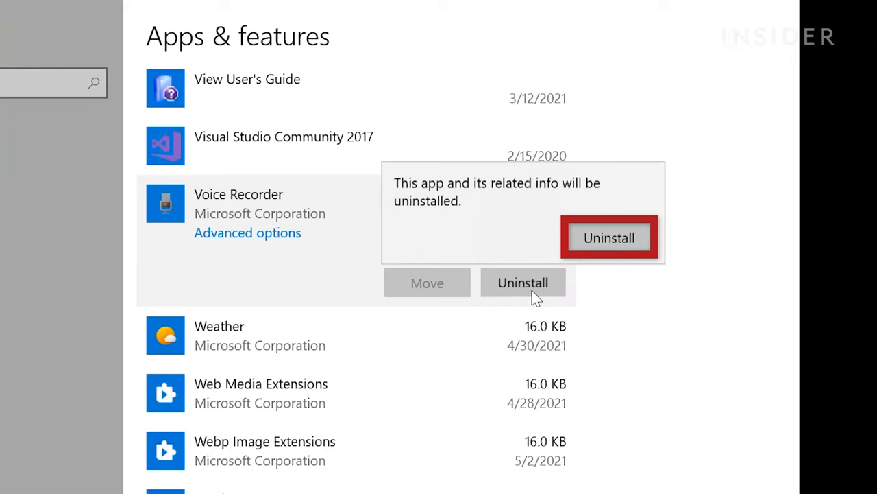
pyautogui.moveTo(607, 264)
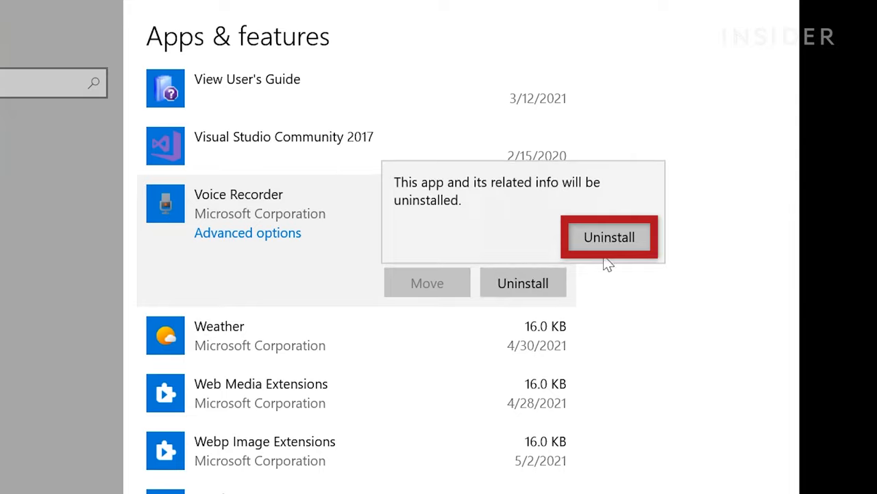
pyautogui.click(610, 236)
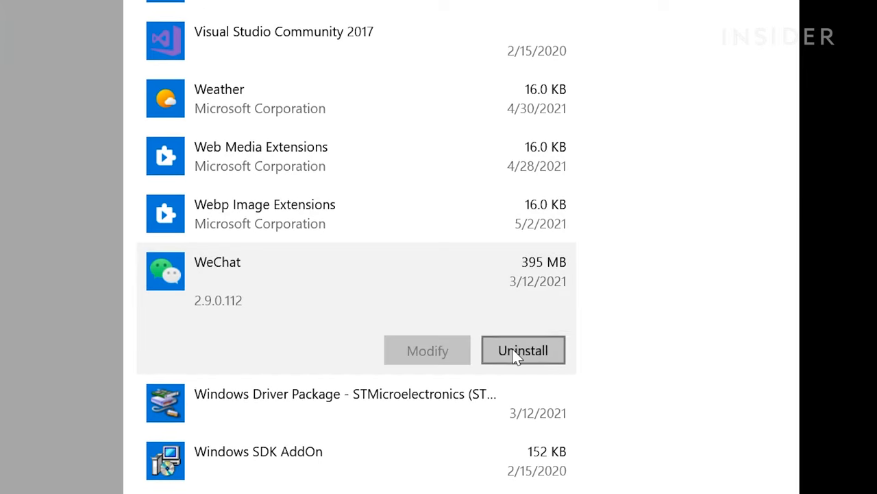
# - Uninstall WeChat through its uninstaller and dismiss the feedback form
pyautogui.click(523, 351)
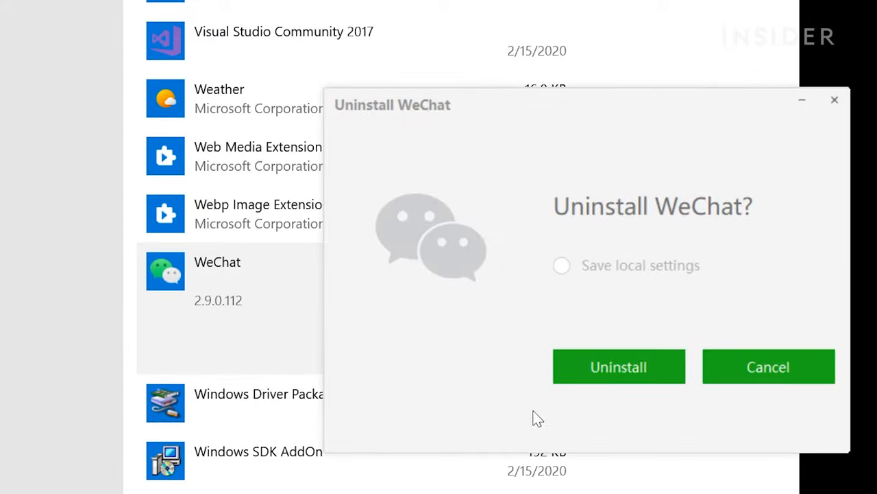
pyautogui.click(619, 366)
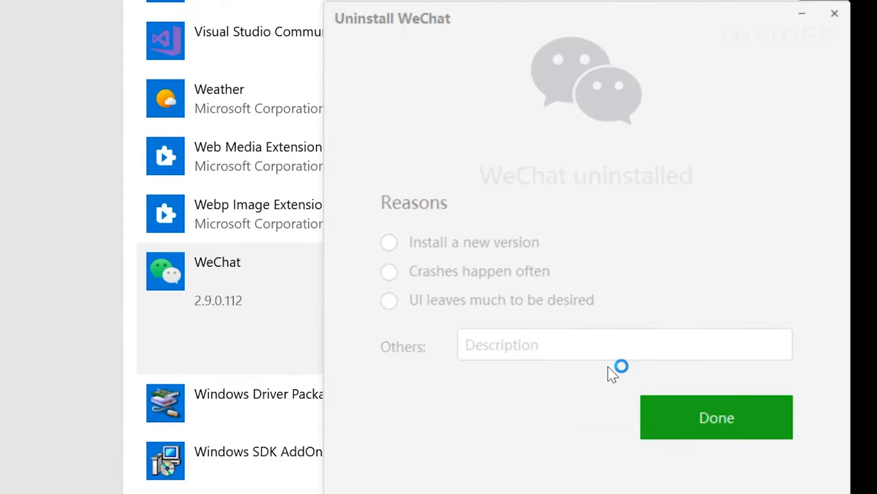
pyautogui.click(717, 417)
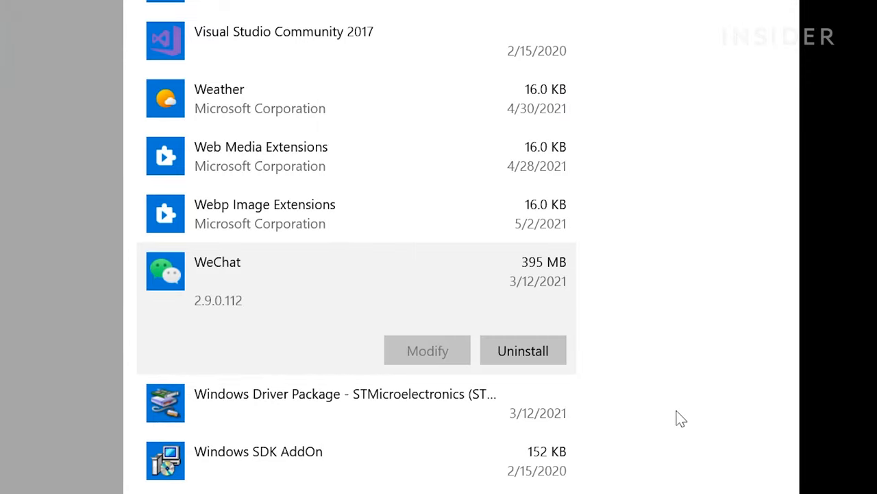
pyautogui.scroll(-3)
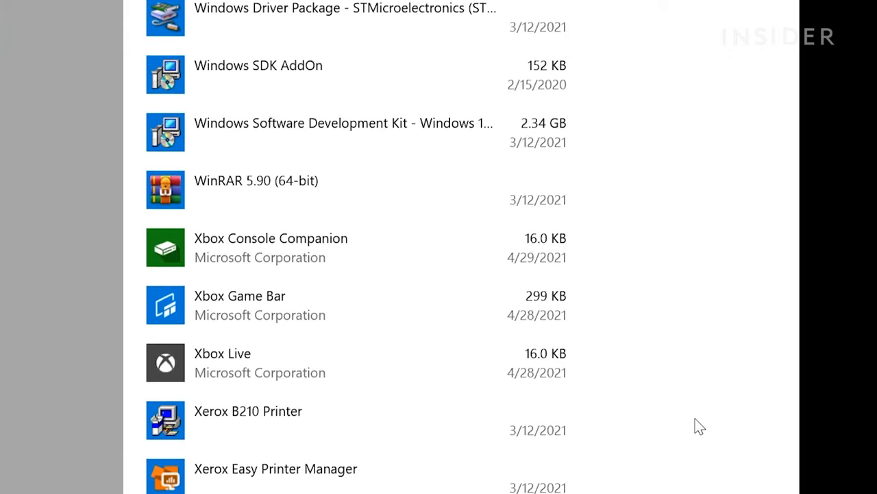